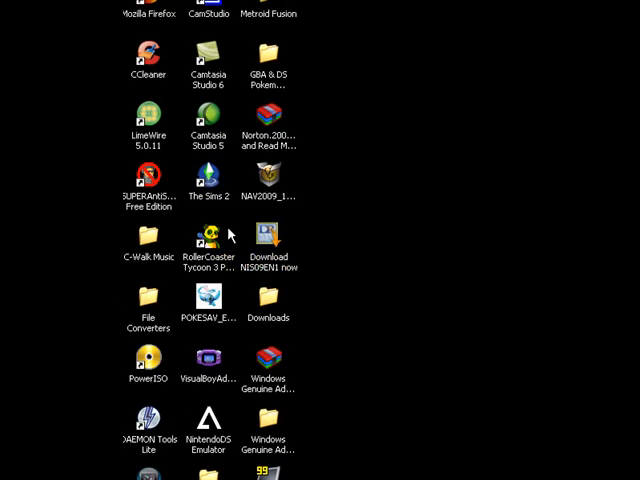
Launch RollerCoaster Tycoon 3 Platinum from its desktop shortcut
left_click(210, 244)
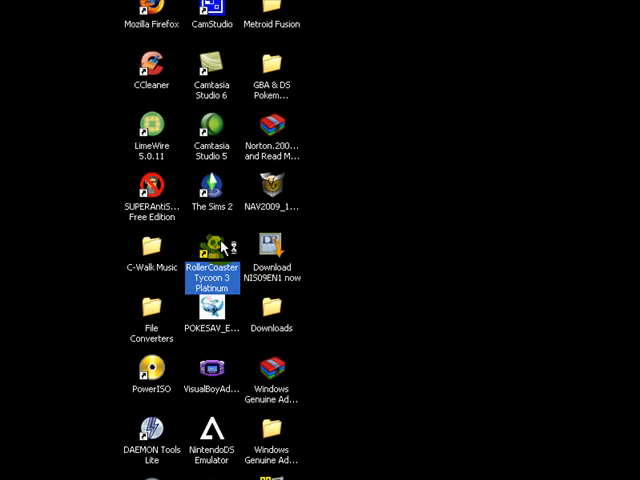
mouse_move(232, 244)
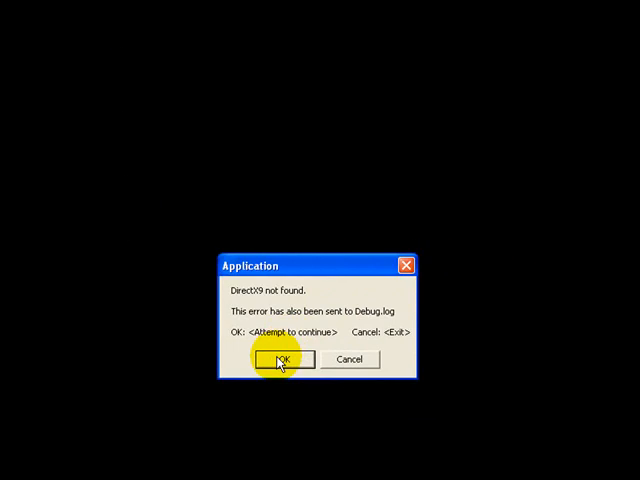
Dismiss the DirectX9-not-found error and crash report unsent, then run dxdiag showing DirectX 9.0c
left_click(280, 360)
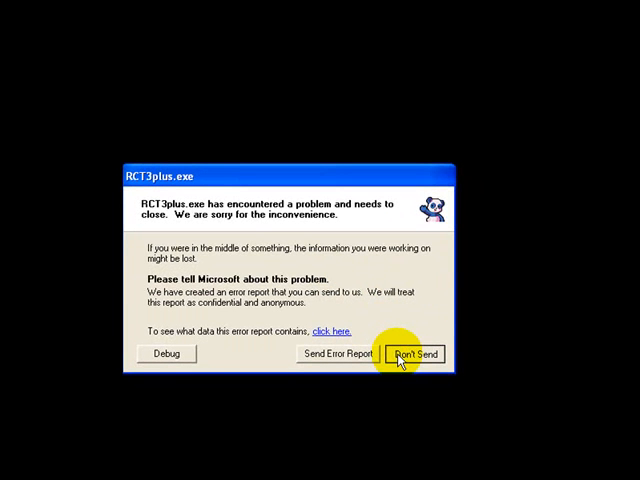
left_click(416, 352)
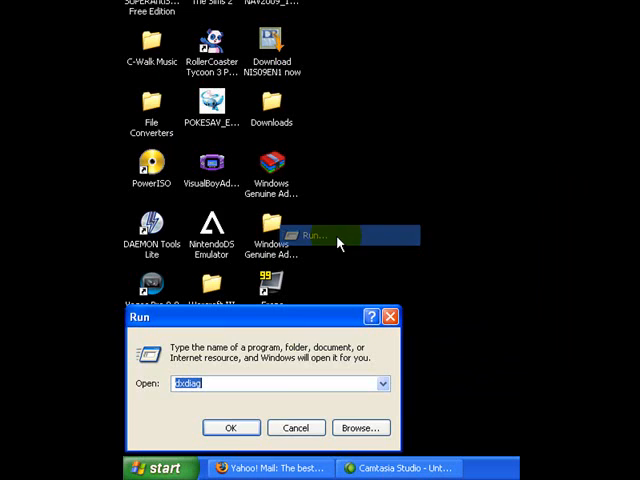
left_click(230, 428)
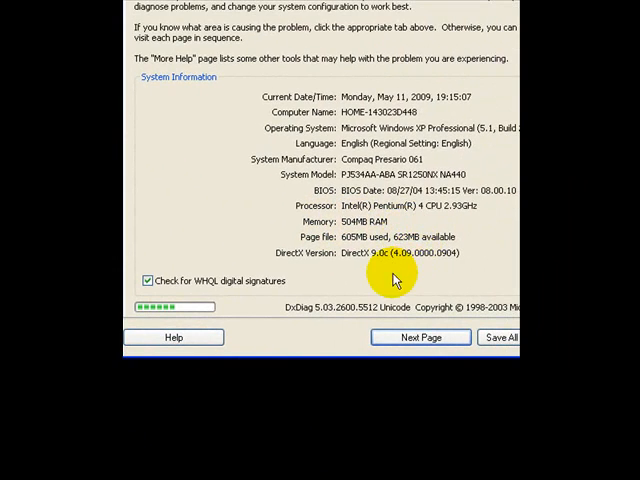
mouse_move(320, 270)
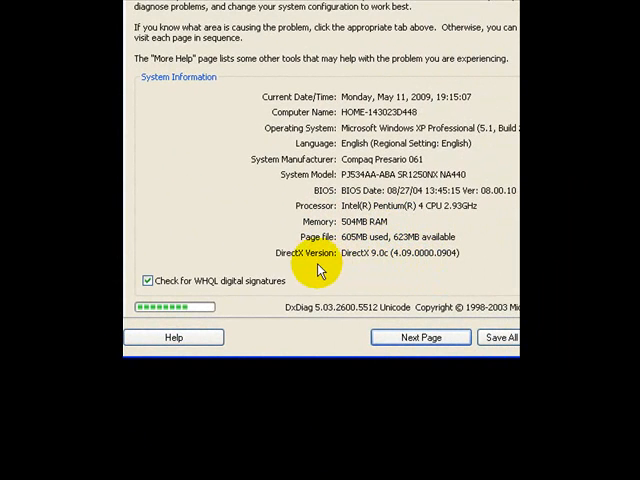
mouse_move(336, 264)
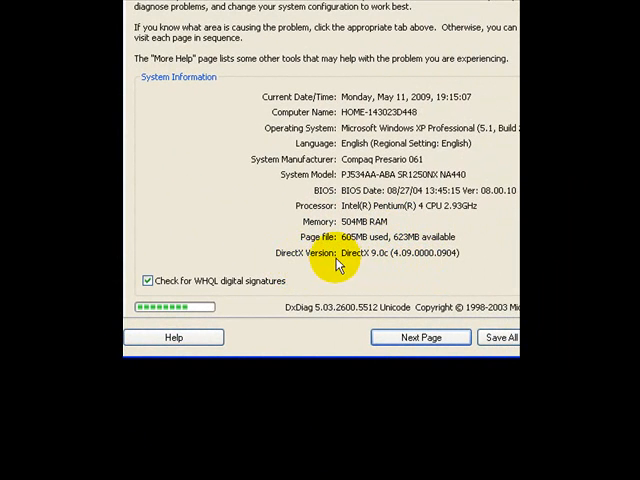
mouse_move(356, 264)
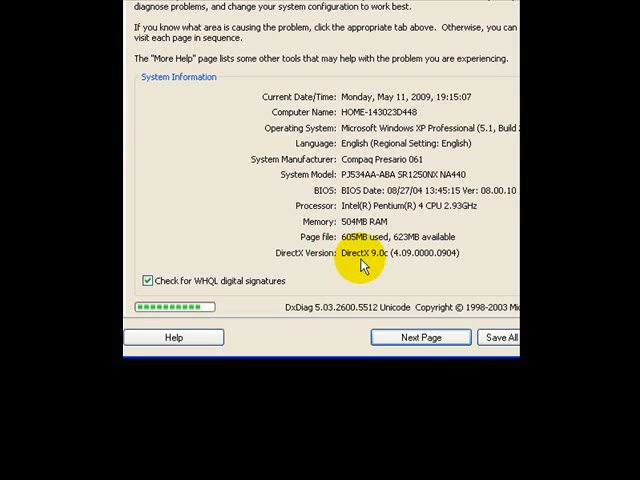